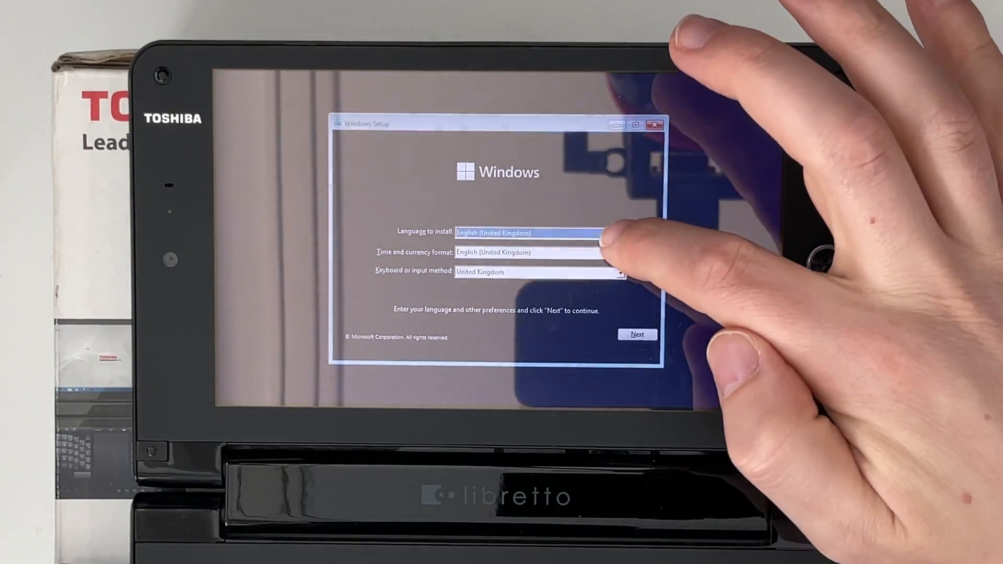
Accept English (United Kingdom) language and keyboard settings to reach product key activation.
{"action": "left_click", "coordinate": [617, 232]}
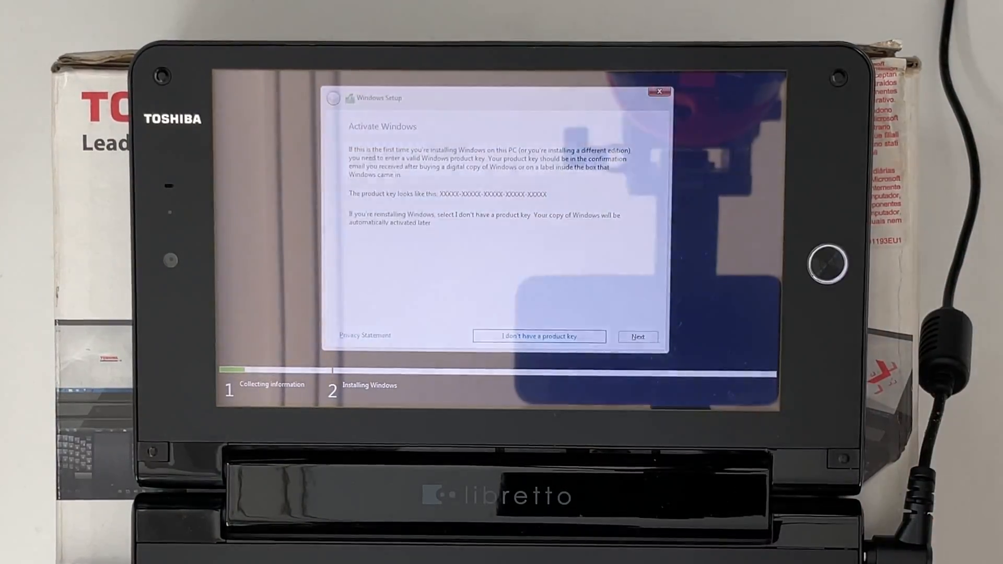
Skip the product key with 'I don't have a product key'.
{"action": "left_click", "coordinate": [539, 337]}
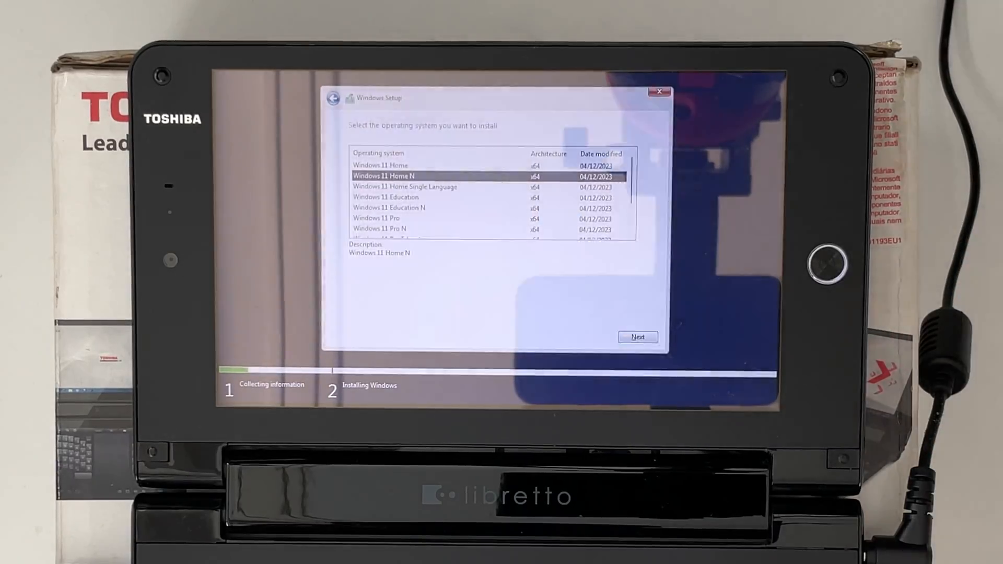
Confirm Windows 11 Home N and choose 'Customised: Install Windows only (advanced)'.
{"action": "left_click", "coordinate": [637, 336]}
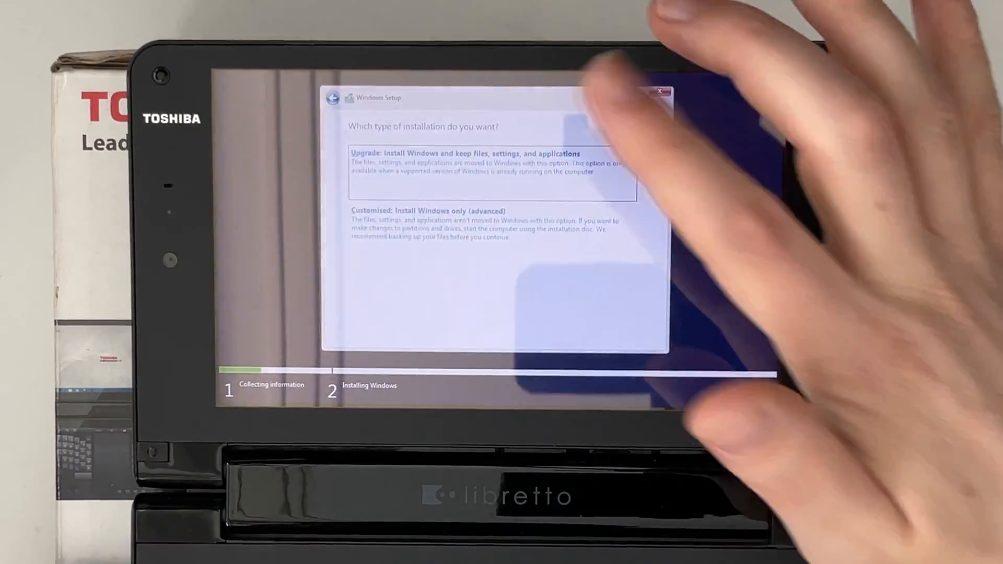
{"action": "left_click", "coordinate": [465, 162]}
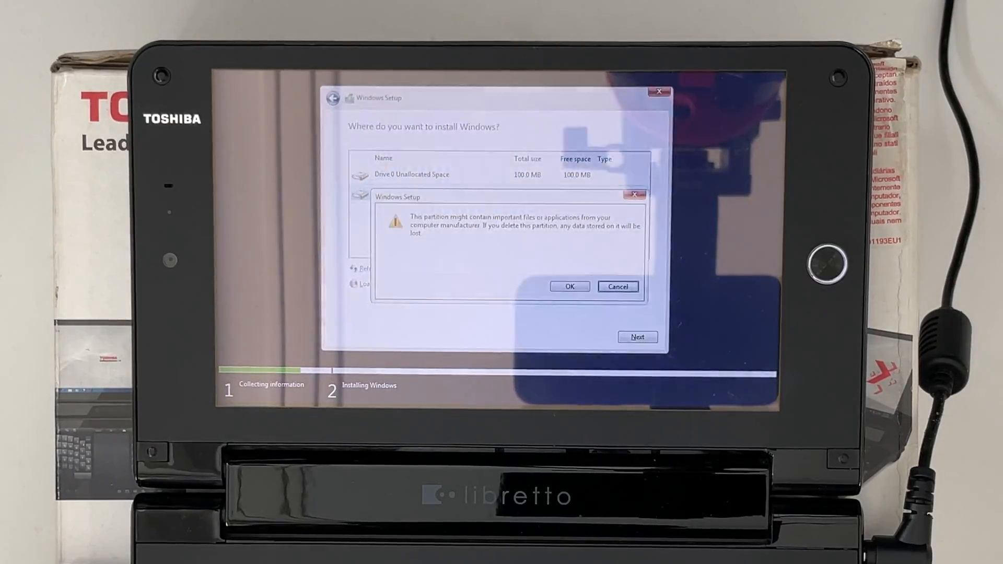
Confirm deleting the manufacturer partition and let installation run to the region question.
{"action": "left_click", "coordinate": [569, 285]}
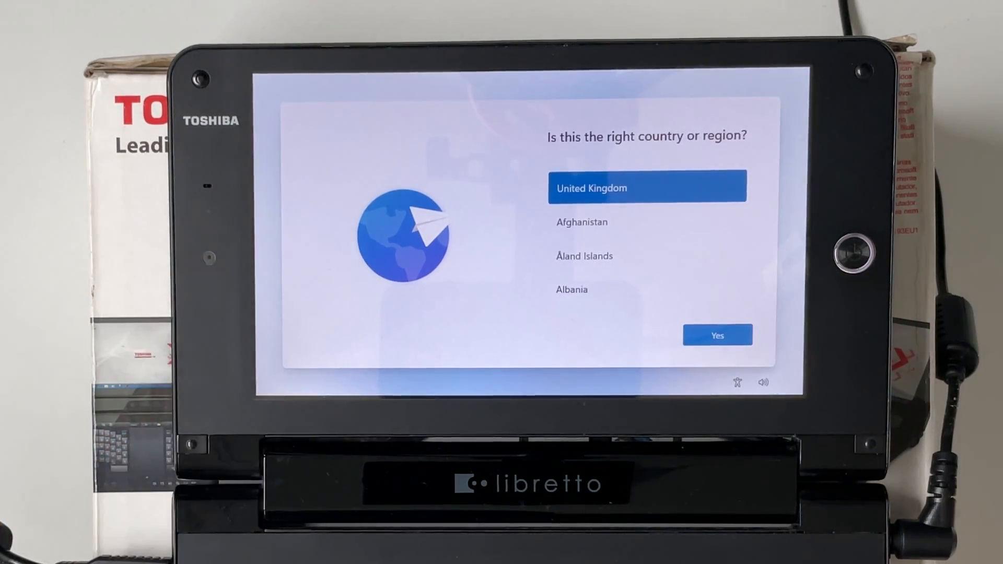
Confirm United Kingdom as region and continue with 'I don't have internet'.
{"action": "left_click", "coordinate": [717, 335]}
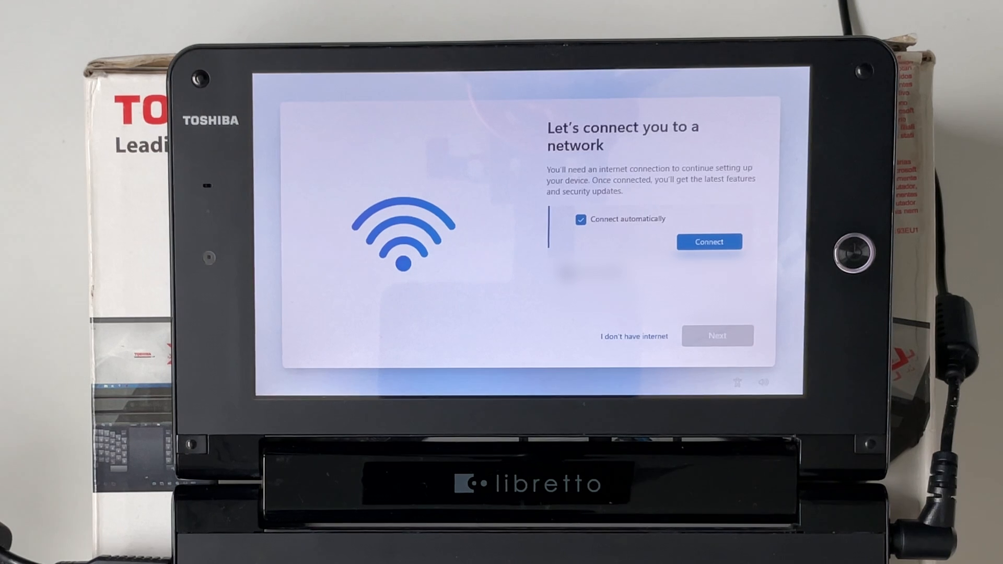
{"action": "left_click", "coordinate": [708, 242]}
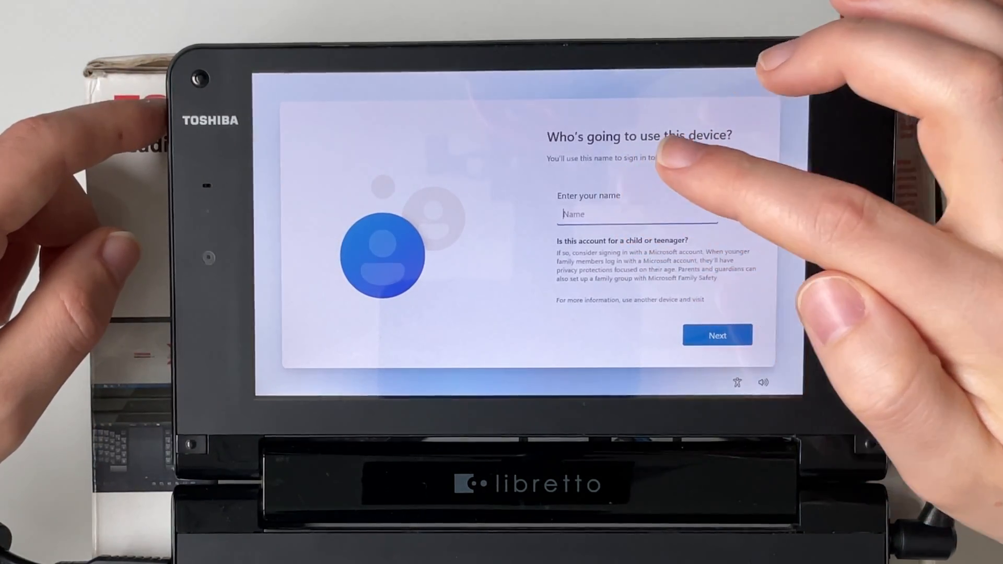
Enter 'Me' as the account name, dismiss the typing tip and hide the keyboard.
{"action": "left_click", "coordinate": [636, 214]}
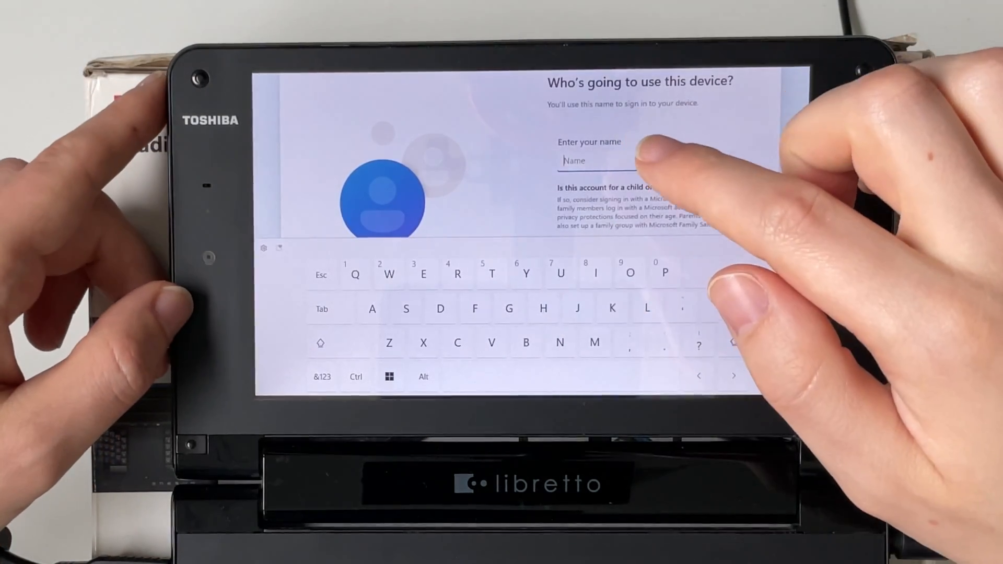
{"action": "type", "text": "Me"}
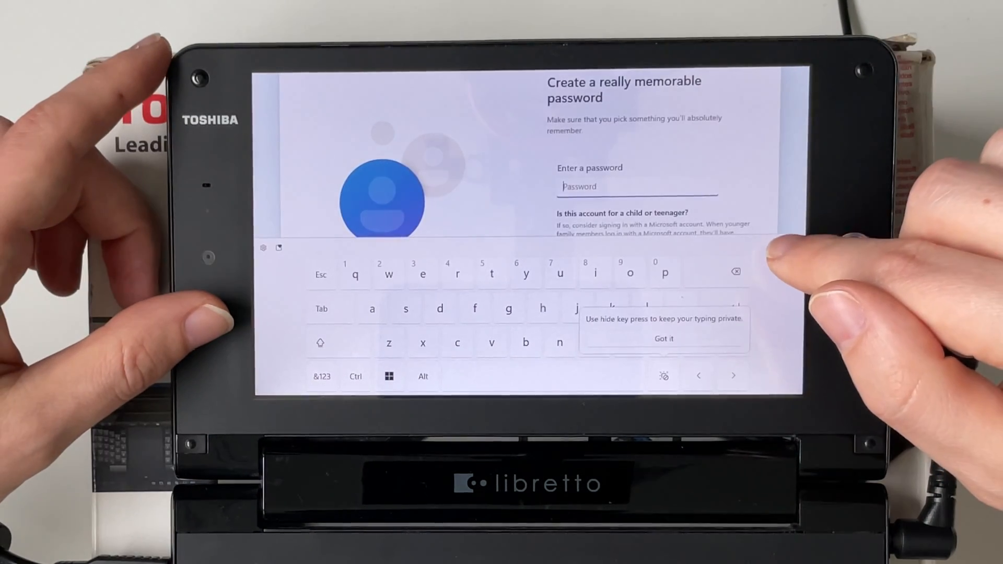
{"action": "left_click", "coordinate": [664, 338]}
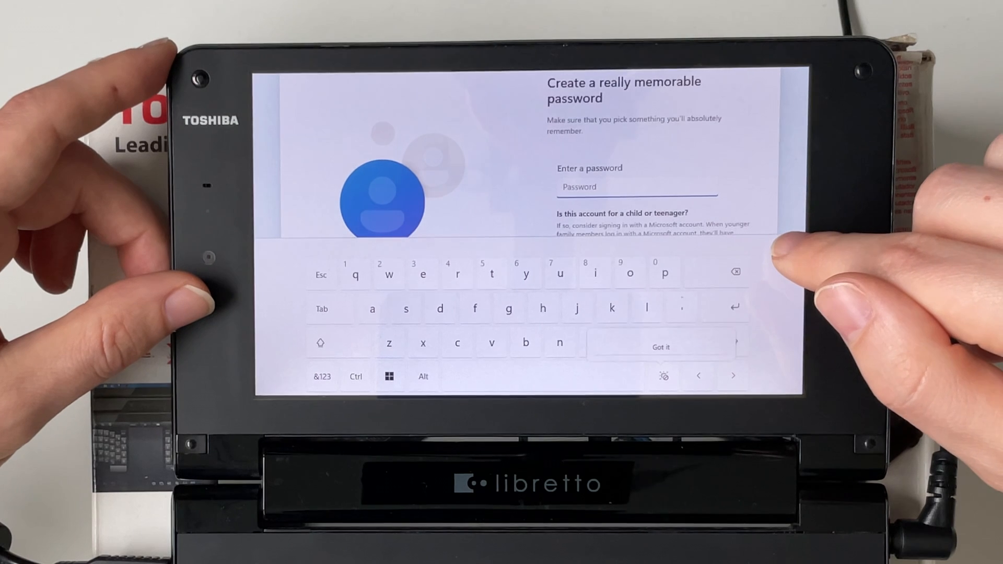
{"action": "left_click", "coordinate": [660, 347]}
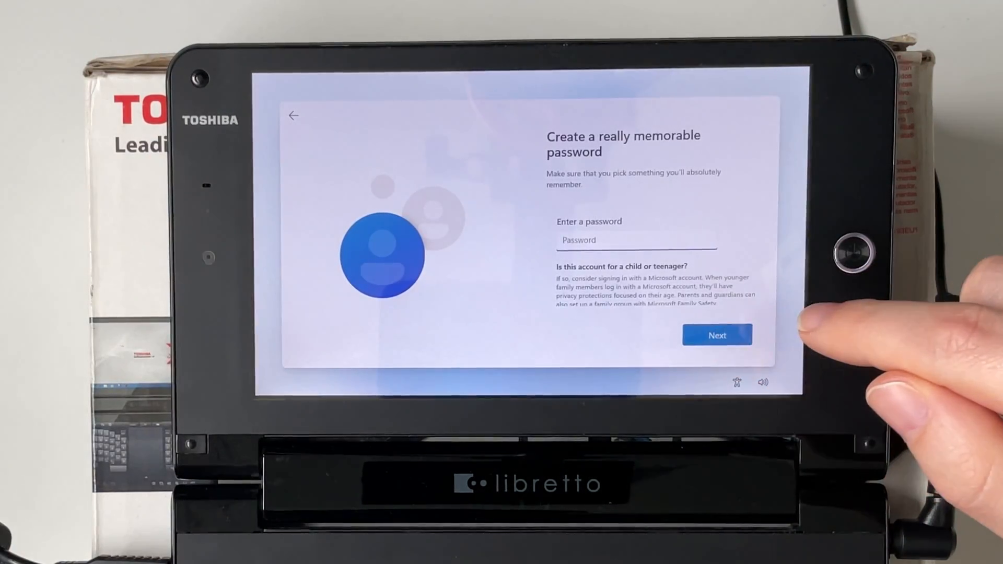
Continue with a blank password and skip the 'Something went wrong' error.
{"action": "left_click", "coordinate": [716, 336]}
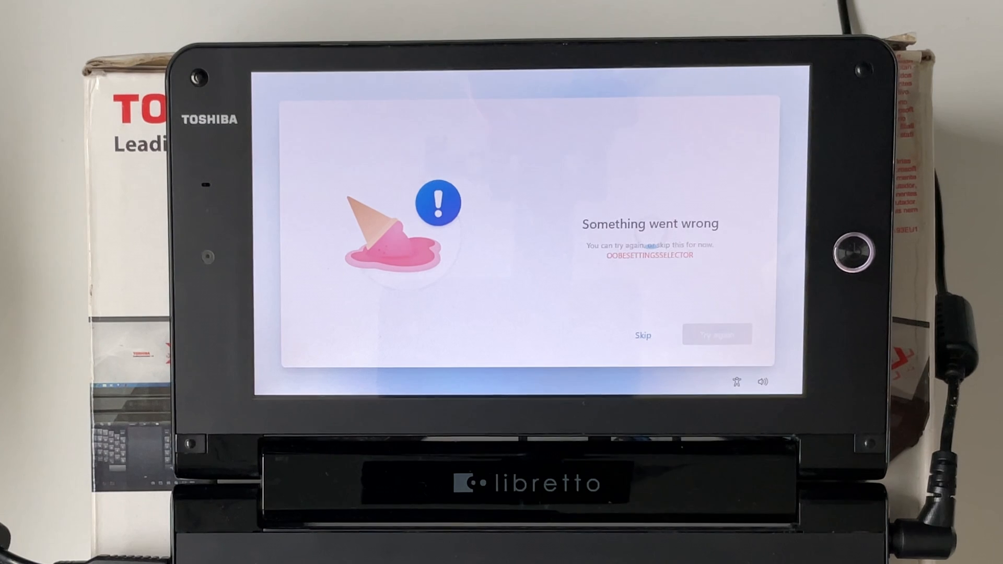
{"action": "left_click", "coordinate": [716, 334]}
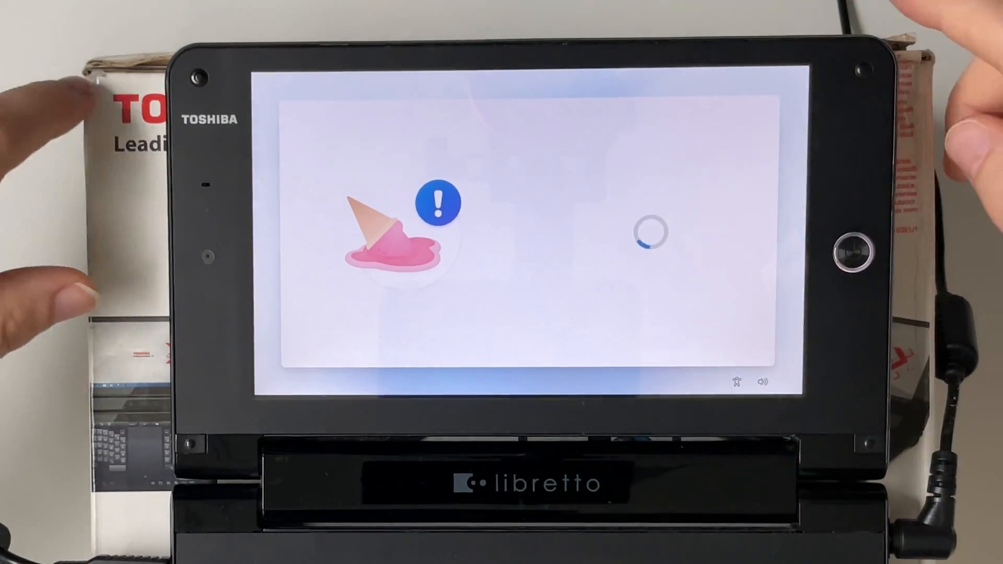